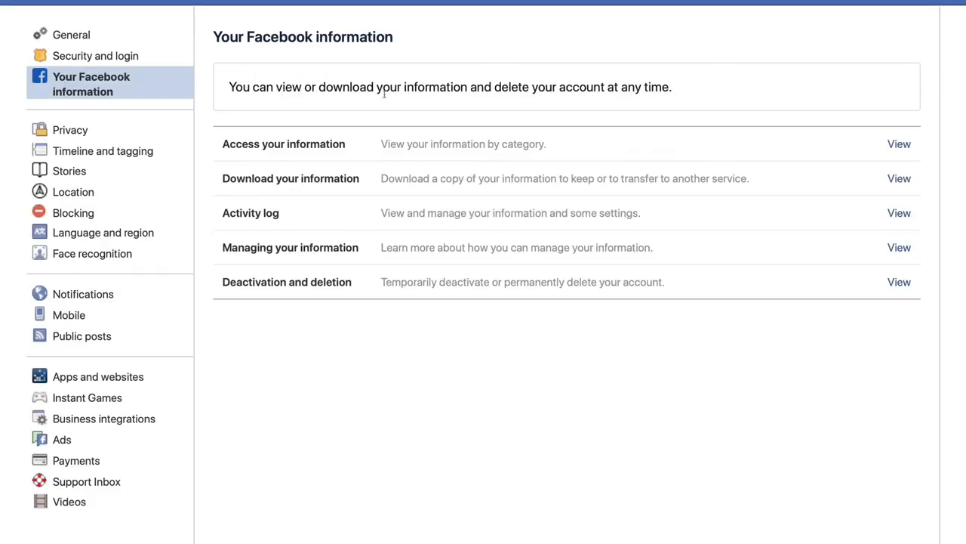
mouse_move(661, 175)
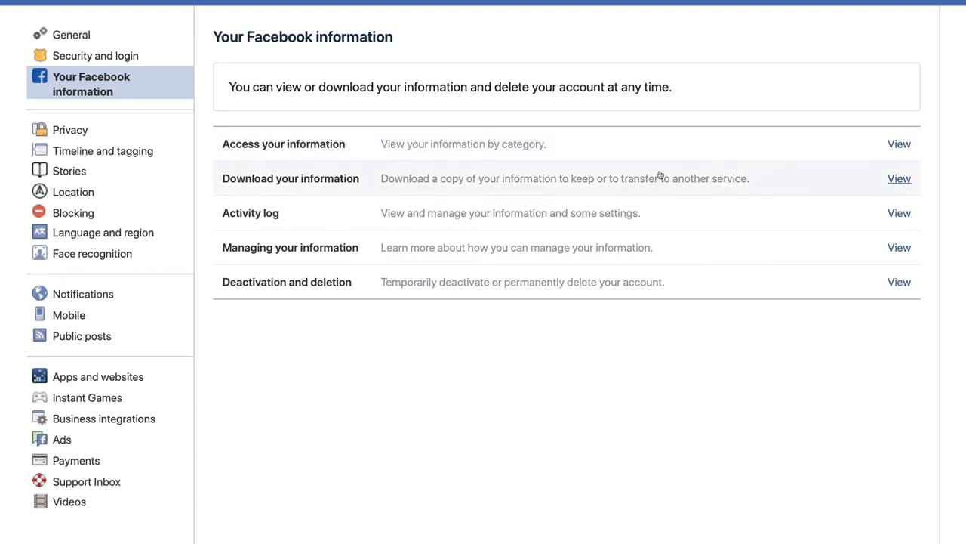
mouse_move(430, 181)
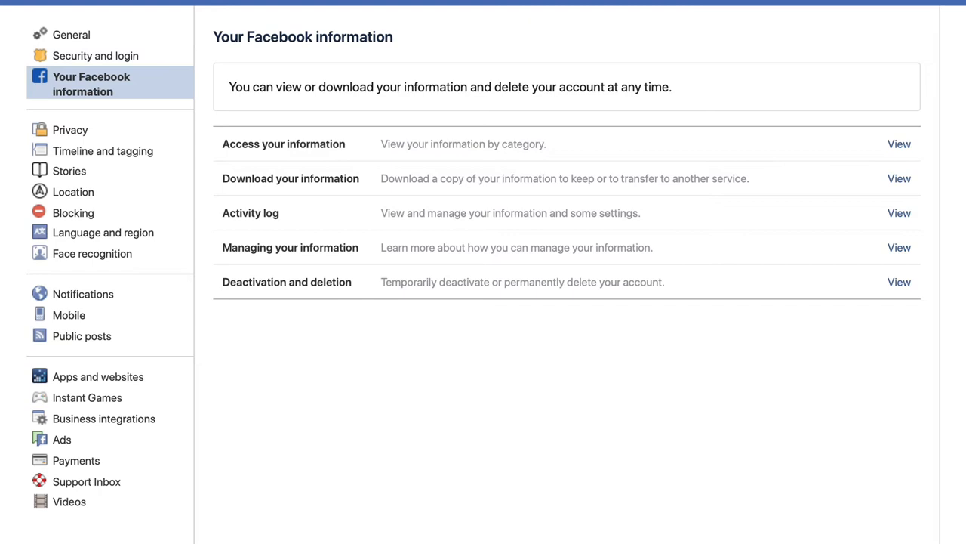
- View Download your information and review the category list with all data, HTML format and medium quality
left_click(939, 3)
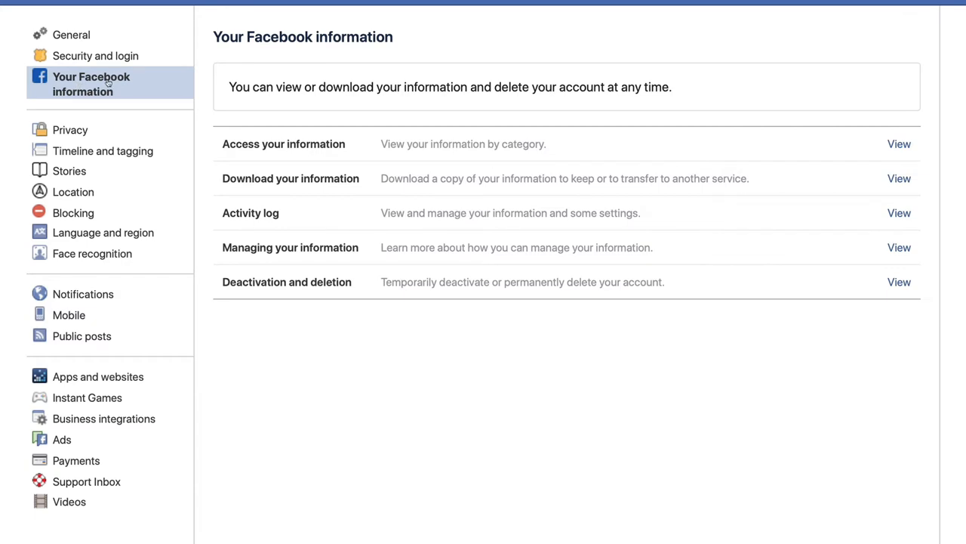
mouse_move(927, 179)
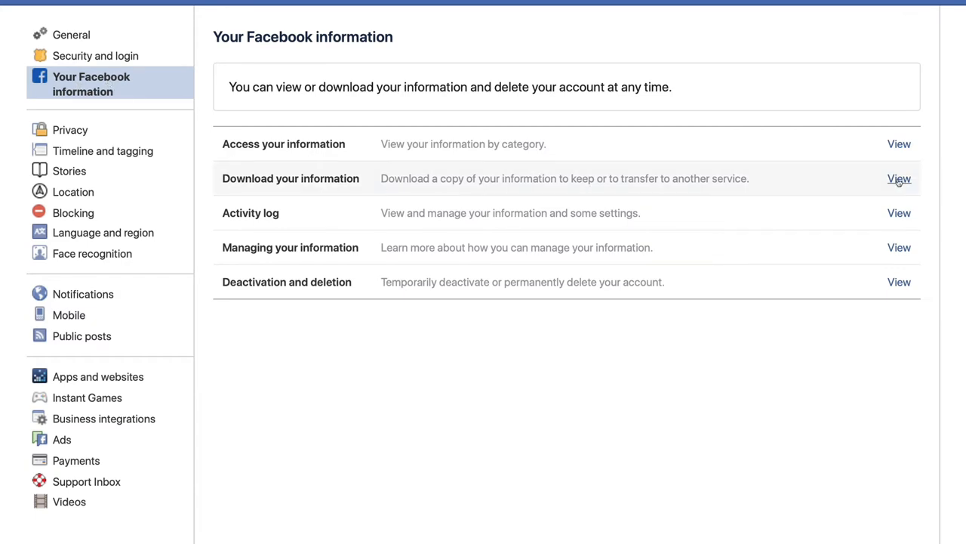
left_click(900, 178)
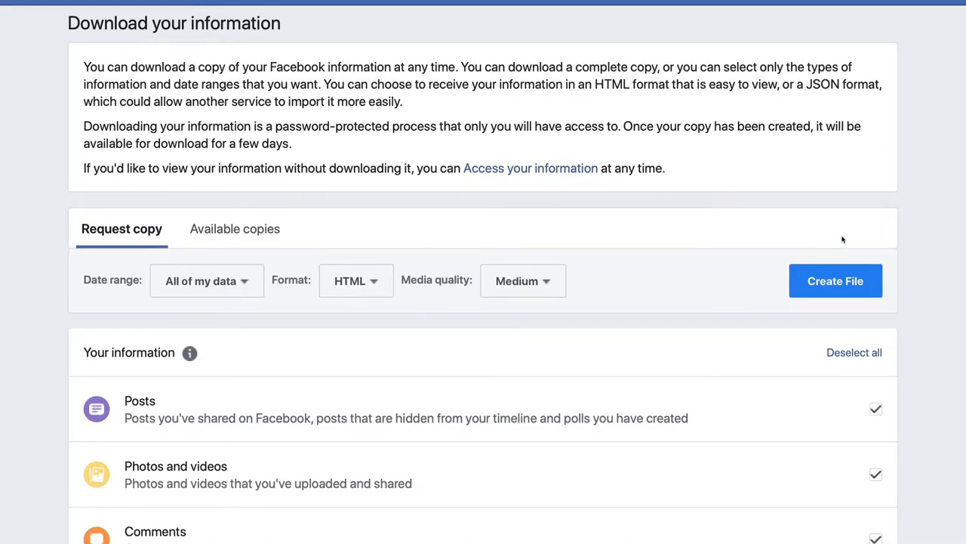
mouse_move(948, 232)
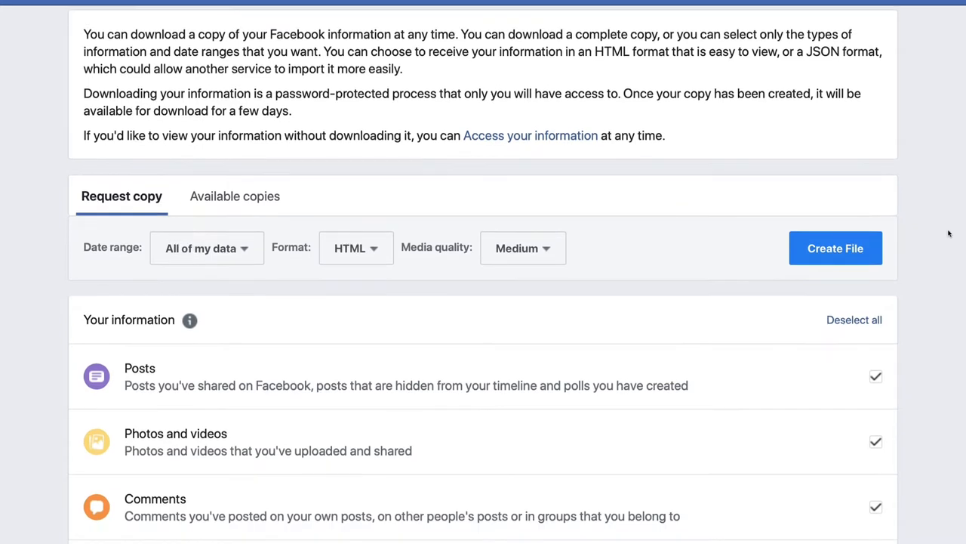
scroll("down", 3)
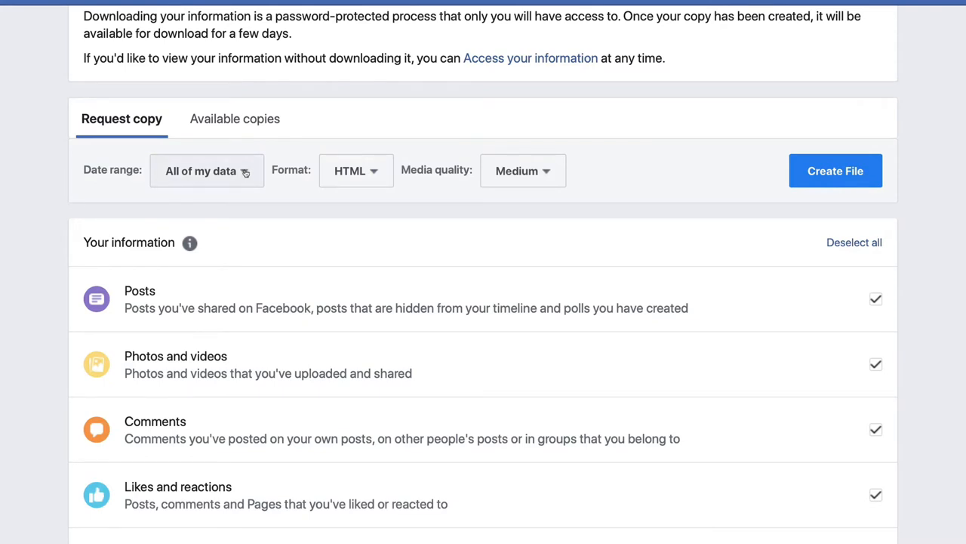
mouse_move(130, 205)
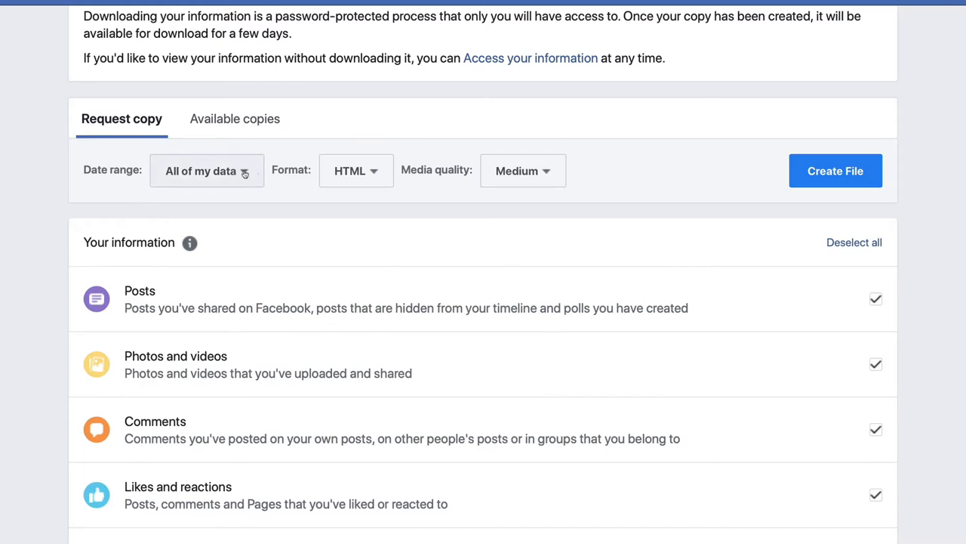
mouse_move(373, 171)
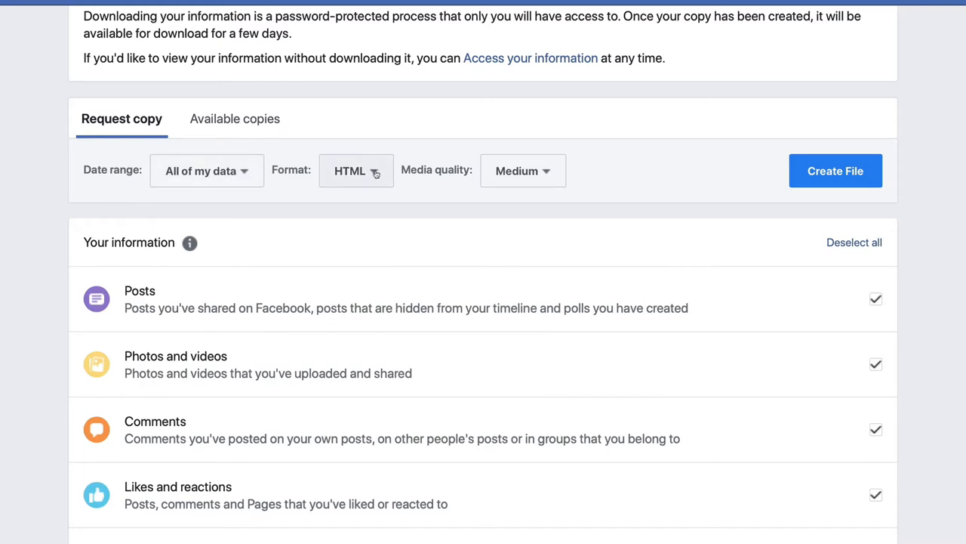
left_click(522, 169)
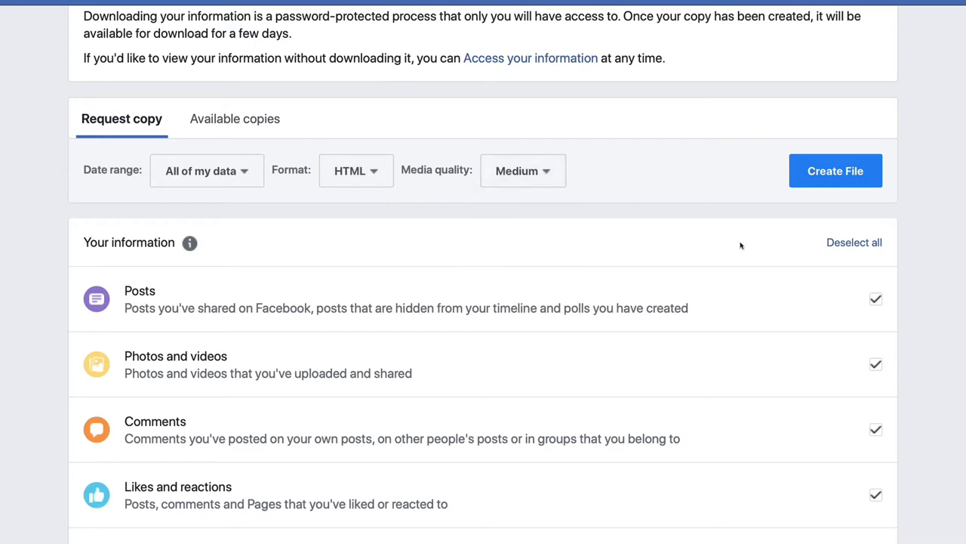
scroll("down", 3)
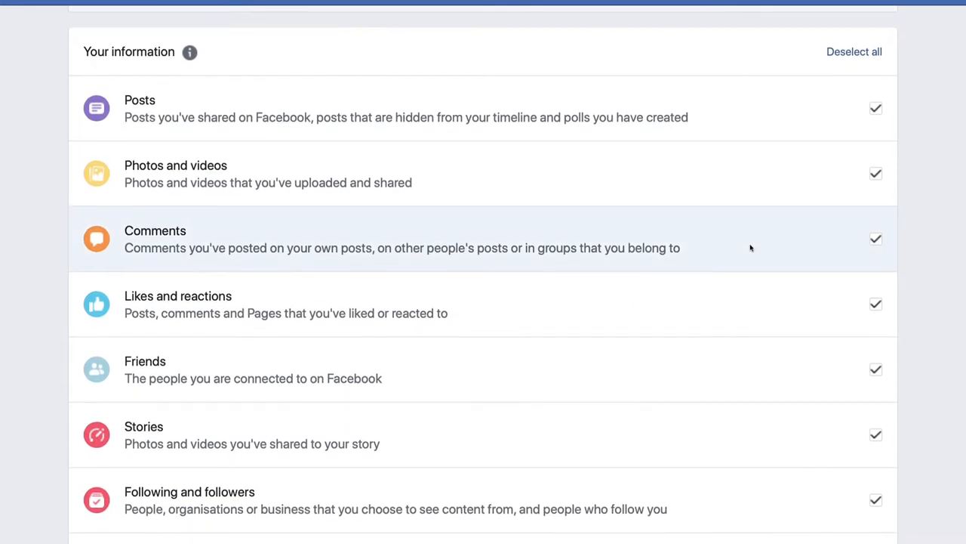
scroll("down", 3)
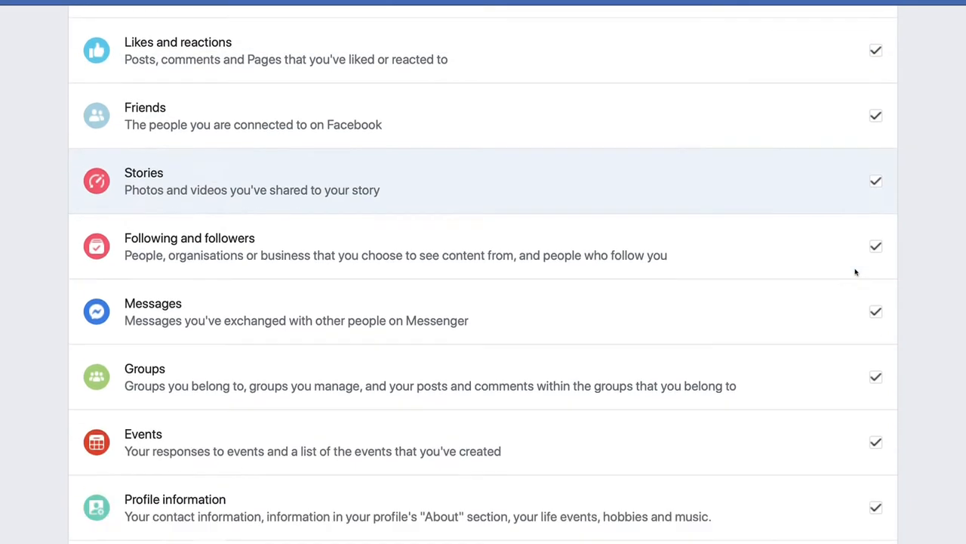
scroll("down", 3)
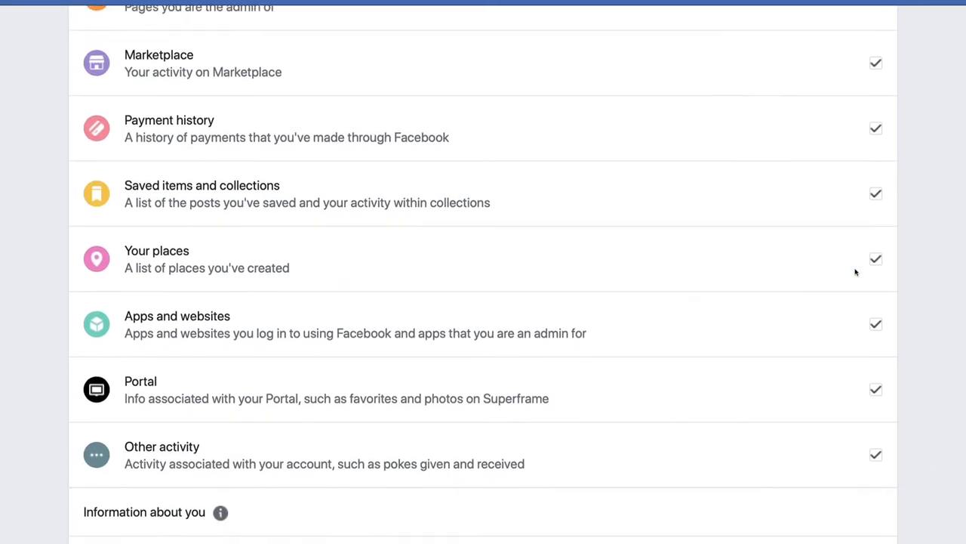
scroll("up", 3)
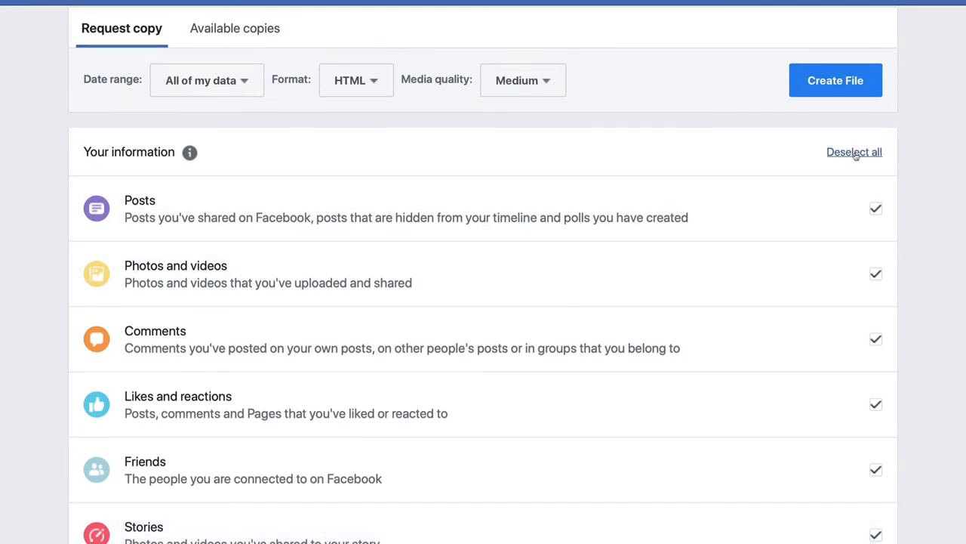
- Deselect all categories, keep Friends, and submit the Create File request for the copy
left_click(854, 151)
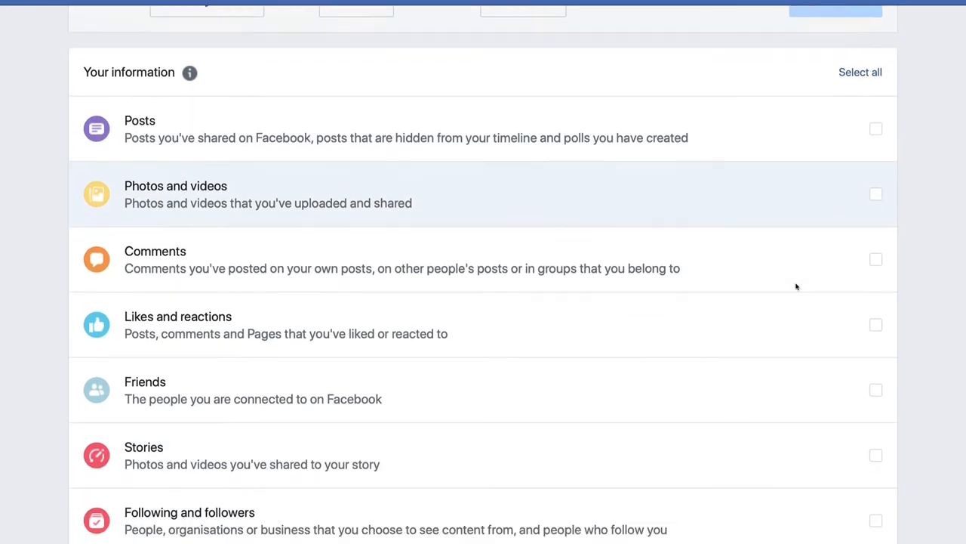
scroll("down", 3)
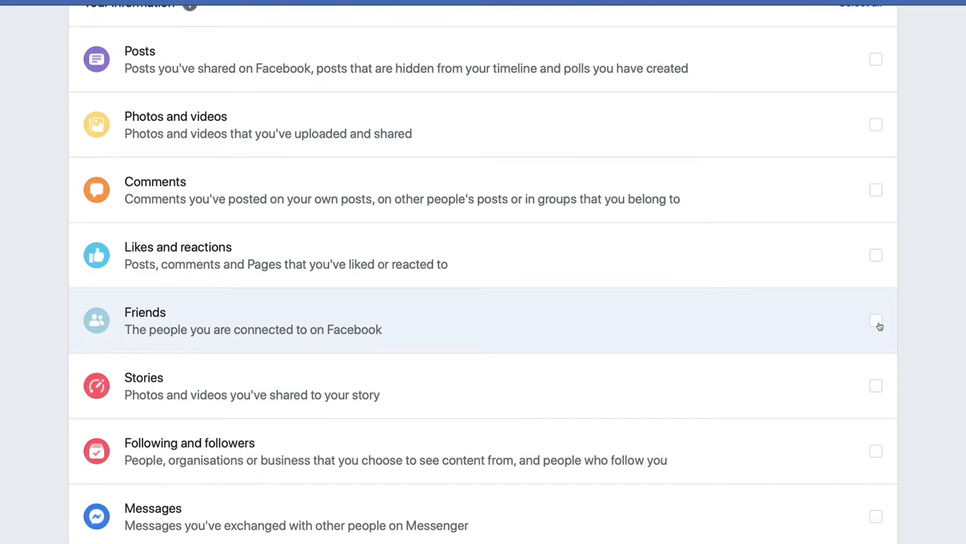
scroll("up", 3)
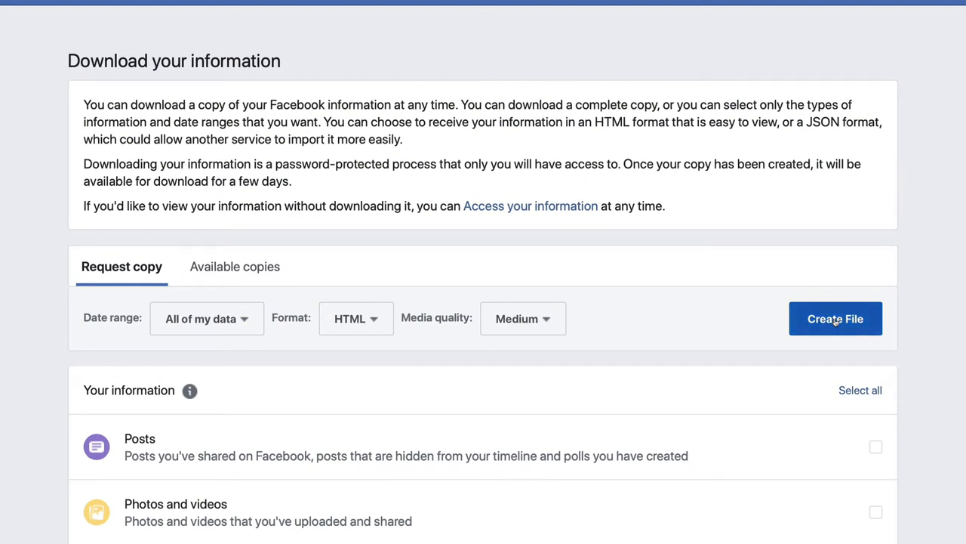
left_click(835, 317)
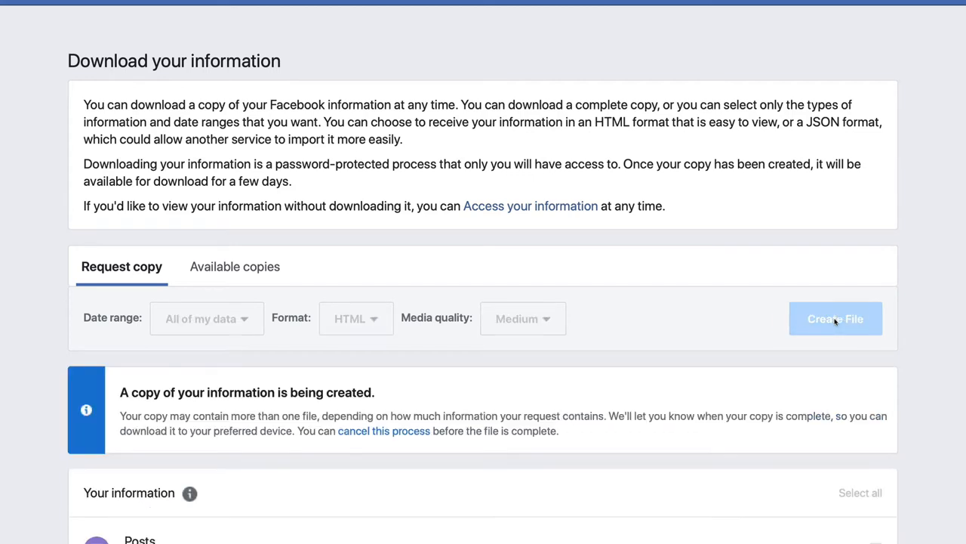
scroll("down", 3)
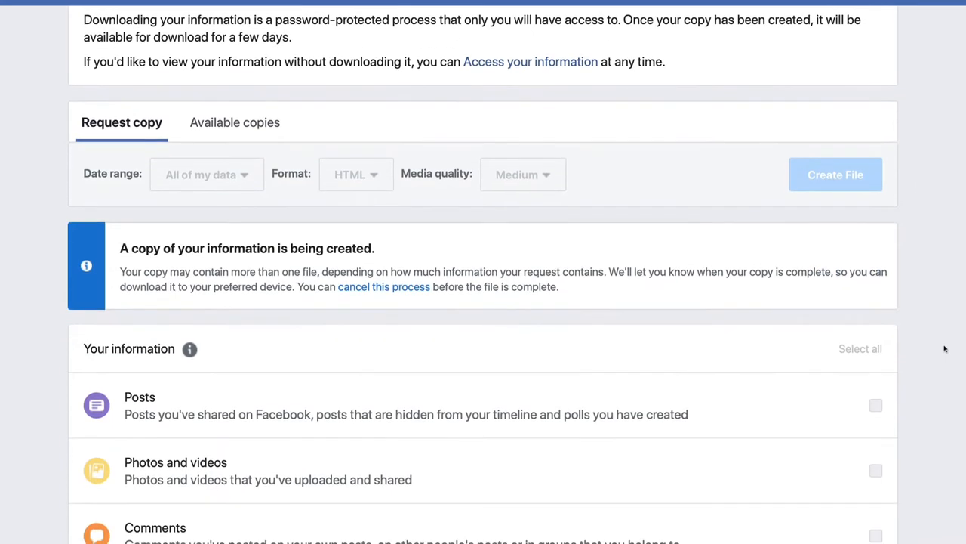
mouse_move(266, 260)
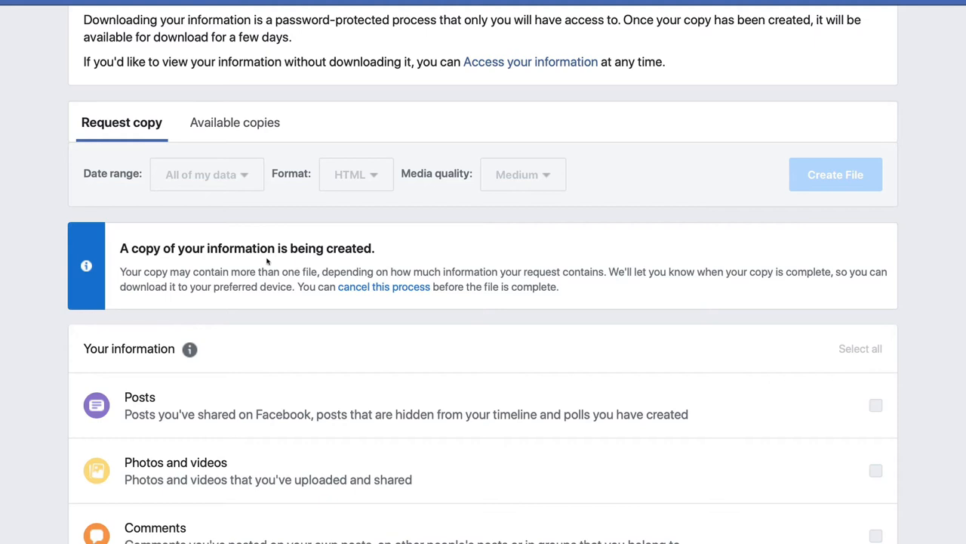
mouse_move(370, 259)
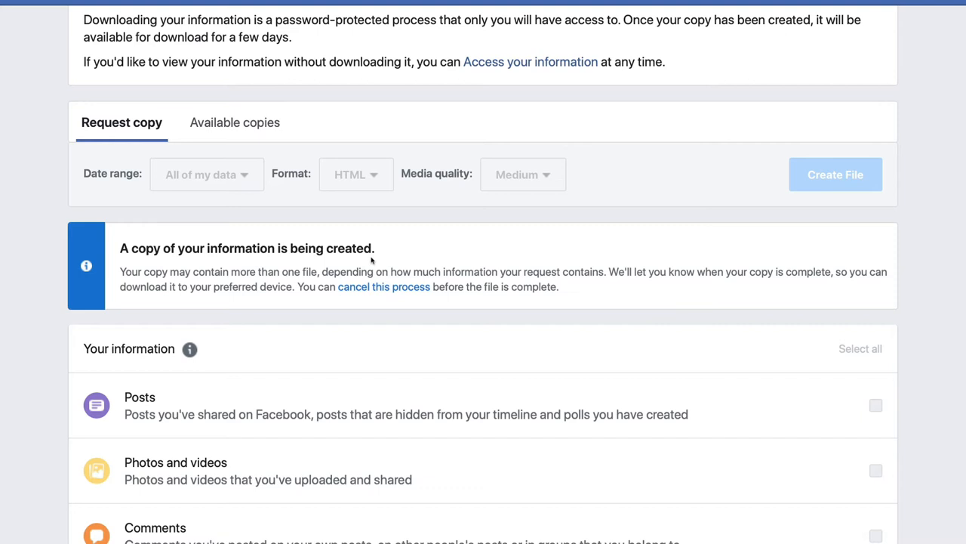
mouse_move(452, 247)
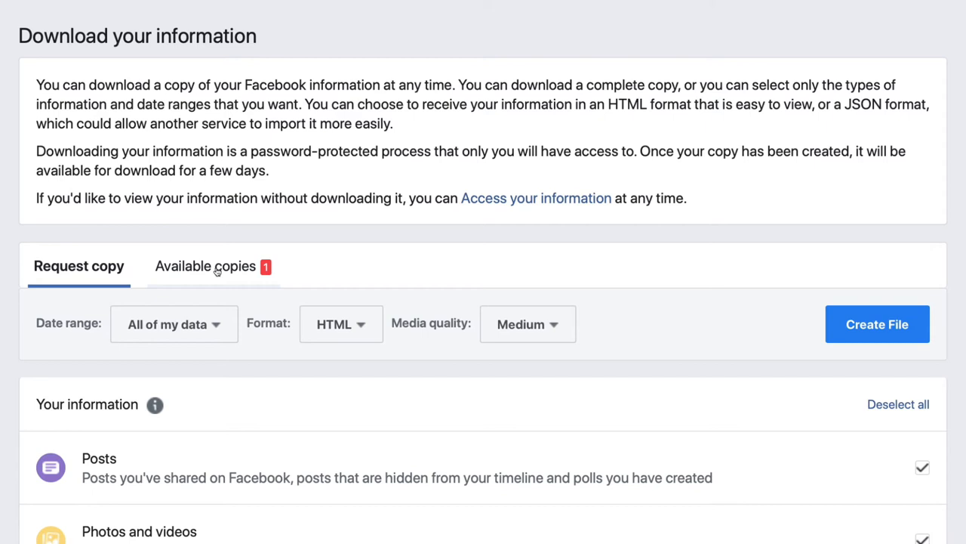
mouse_move(390, 266)
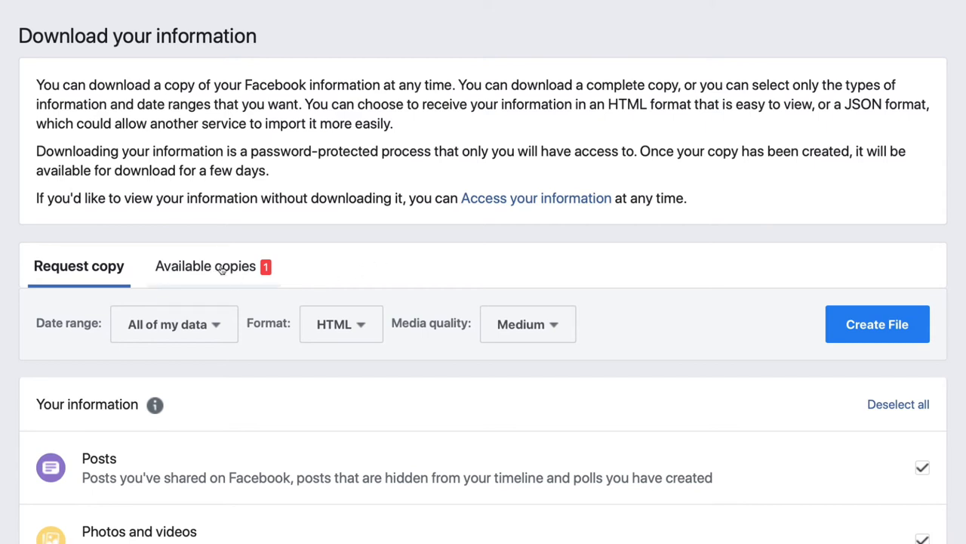
- From Available copies, download the Friends-only HTML file and show the downloaded document
left_click(205, 266)
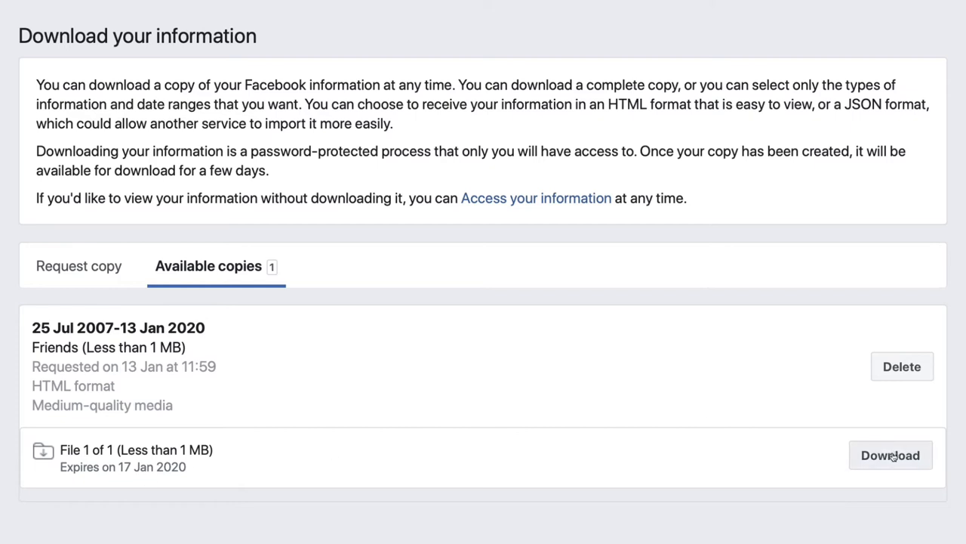
left_click(891, 454)
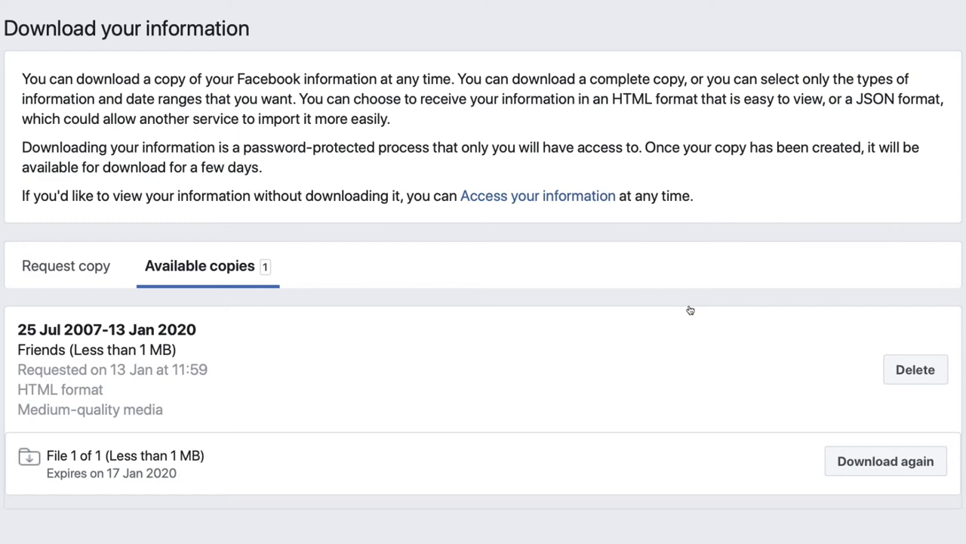
mouse_move(689, 309)
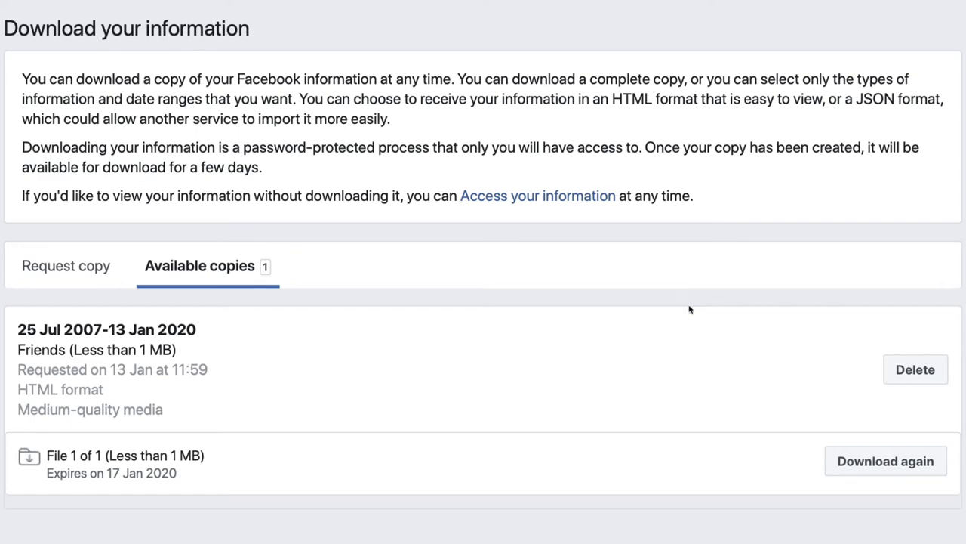
left_click(885, 460)
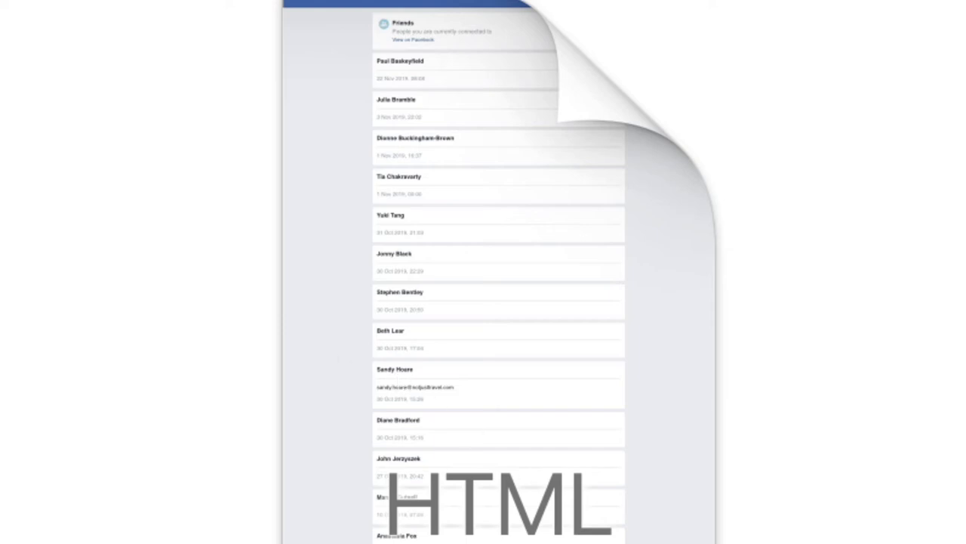
mouse_move(550, 513)
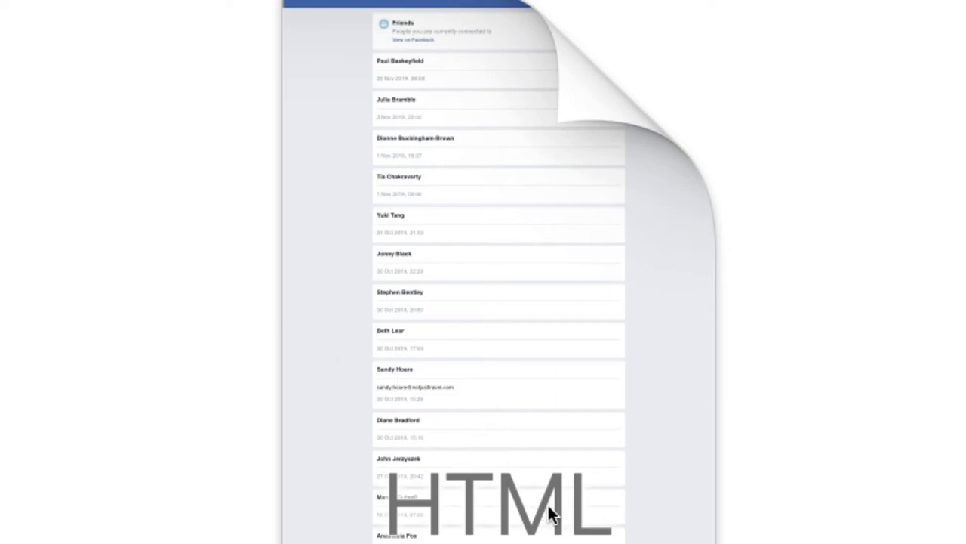
mouse_move(546, 513)
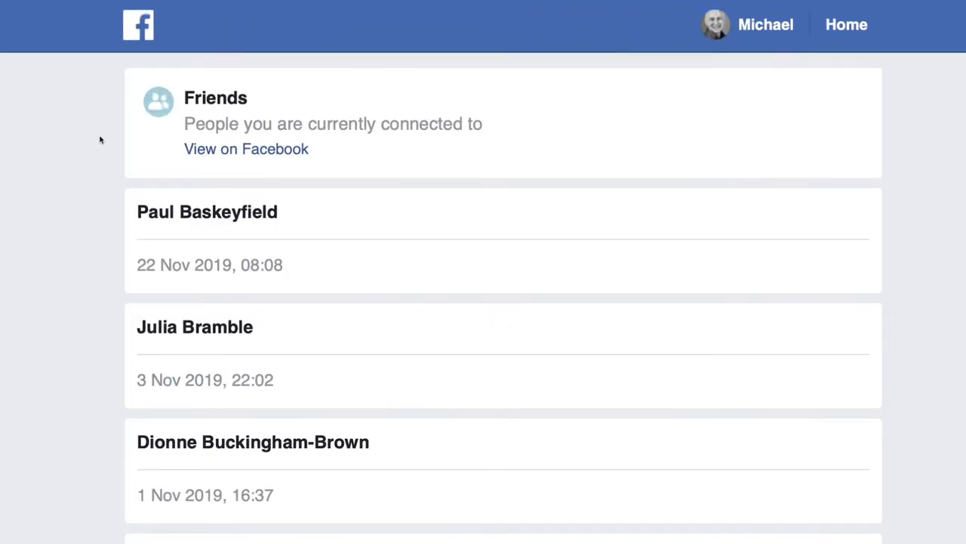
scroll("down", 3)
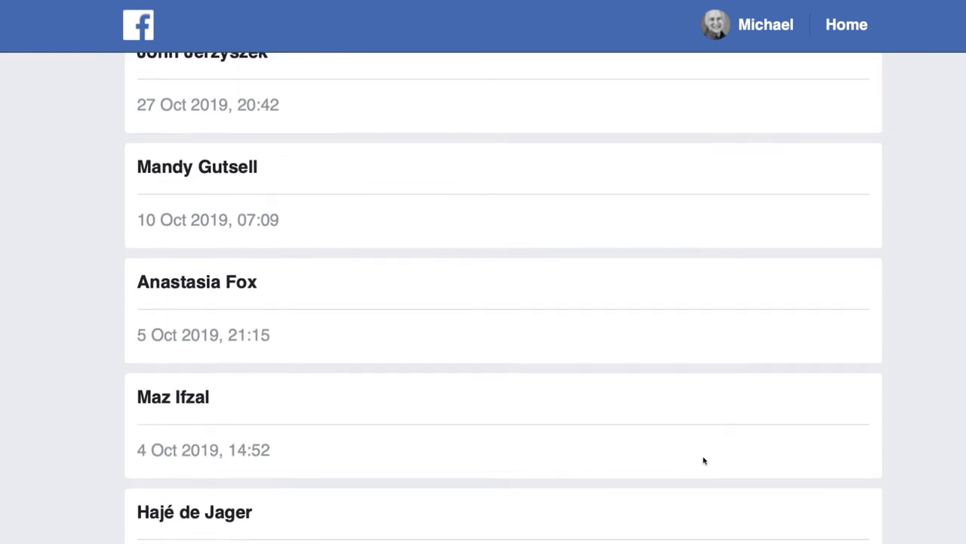
scroll("down", 3)
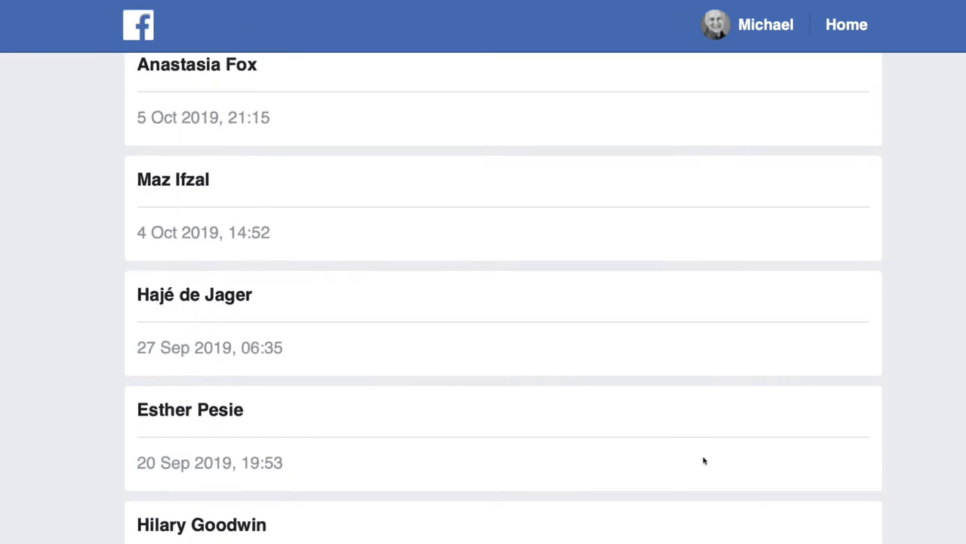
scroll("up", 3)
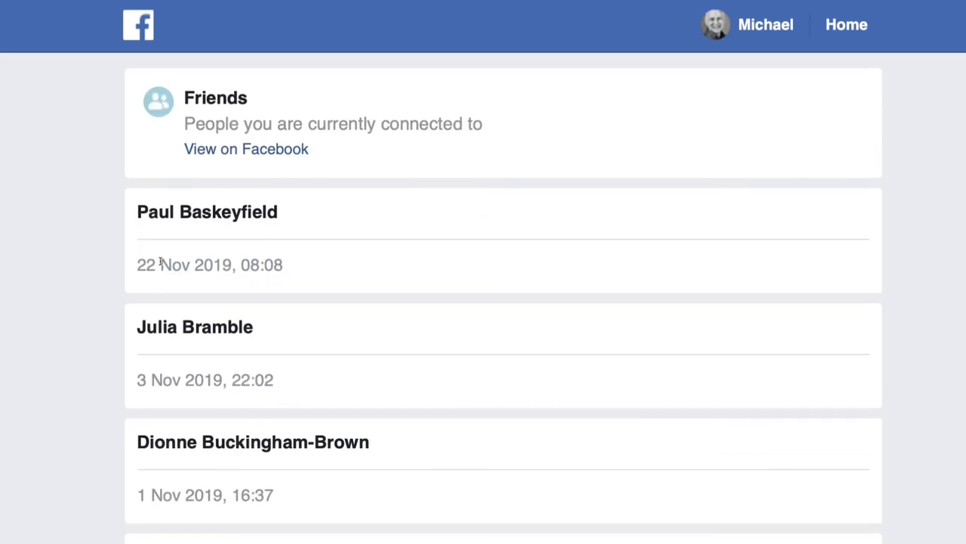
double_click(207, 212)
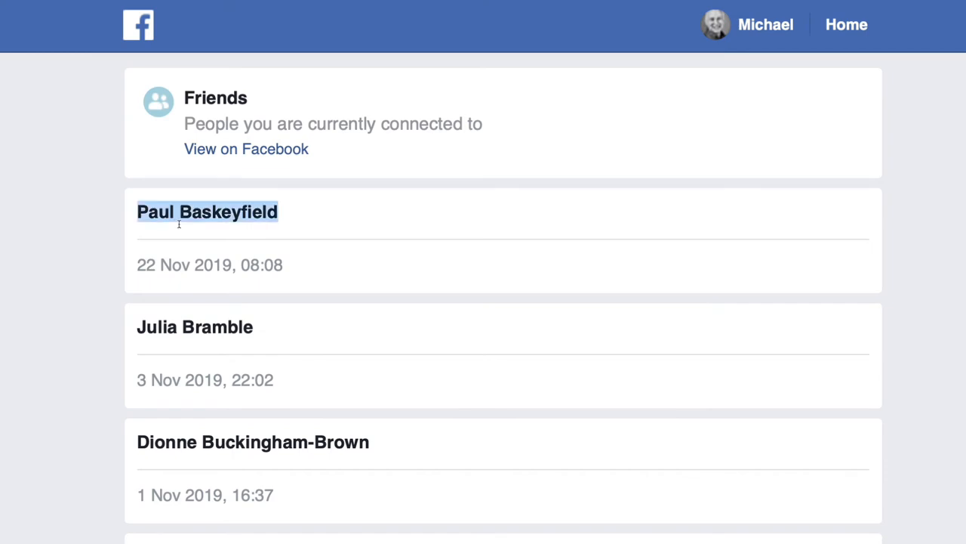
scroll("down", 3)
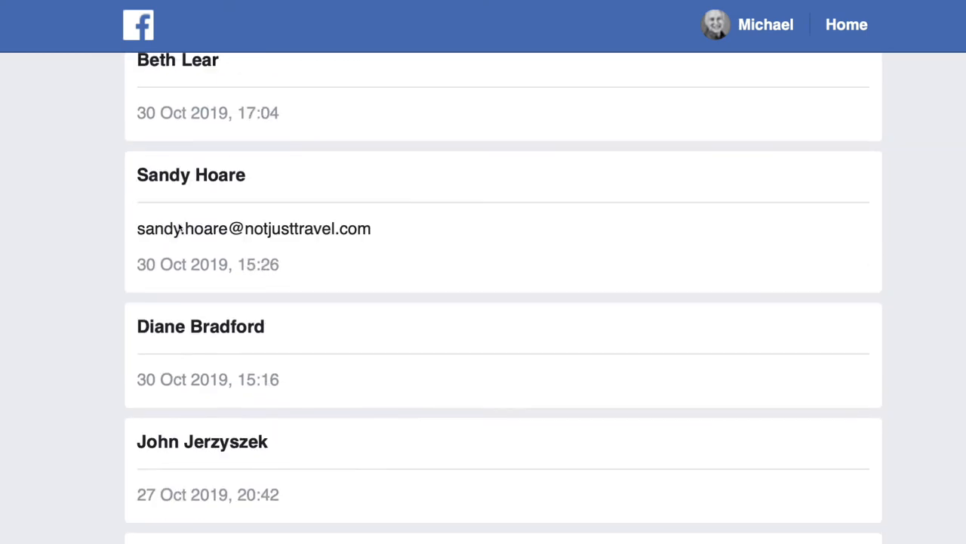
scroll("down", 3)
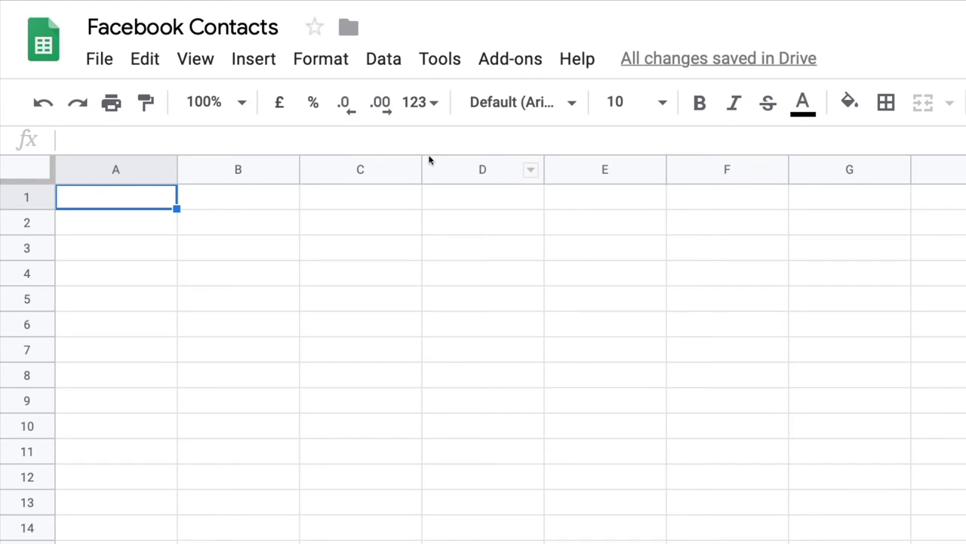
mouse_move(544, 270)
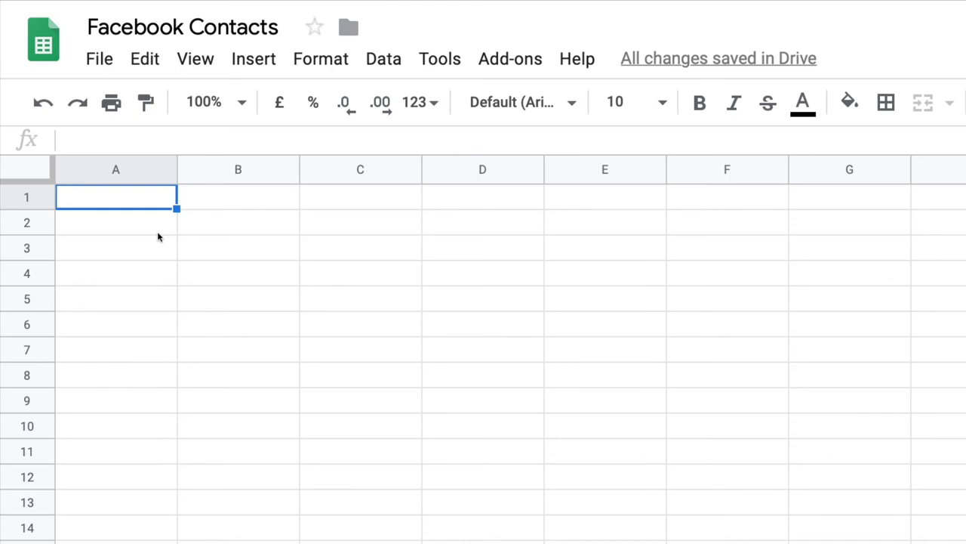
mouse_move(127, 210)
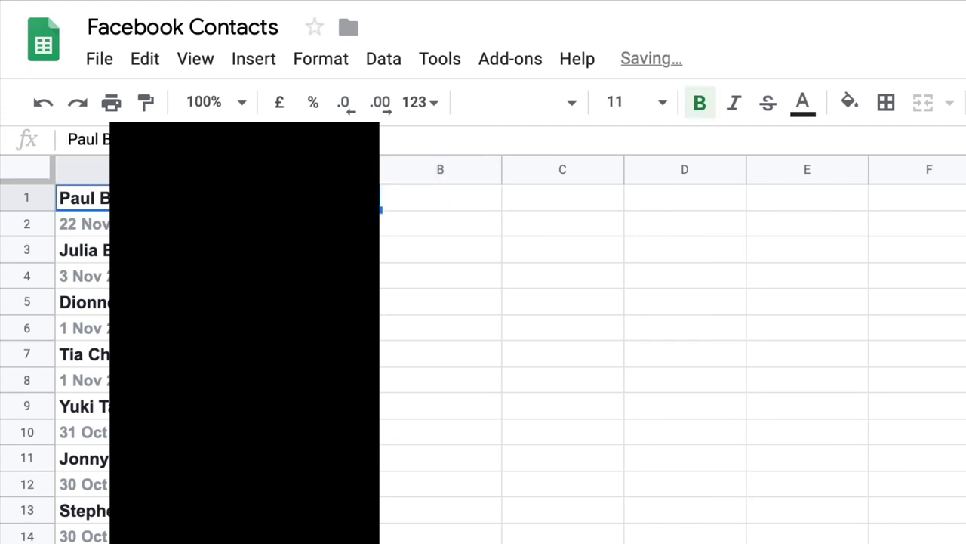
left_click(84, 223)
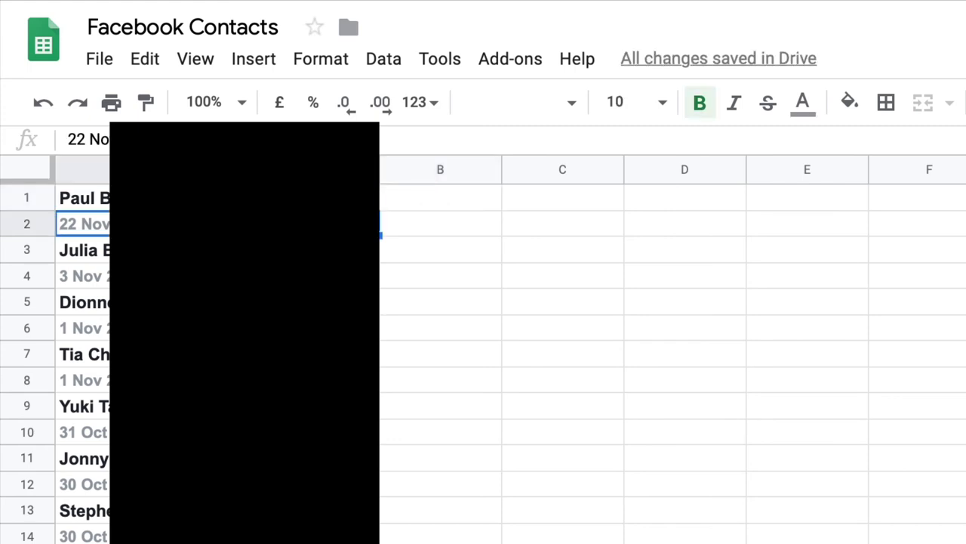
left_click(83, 196)
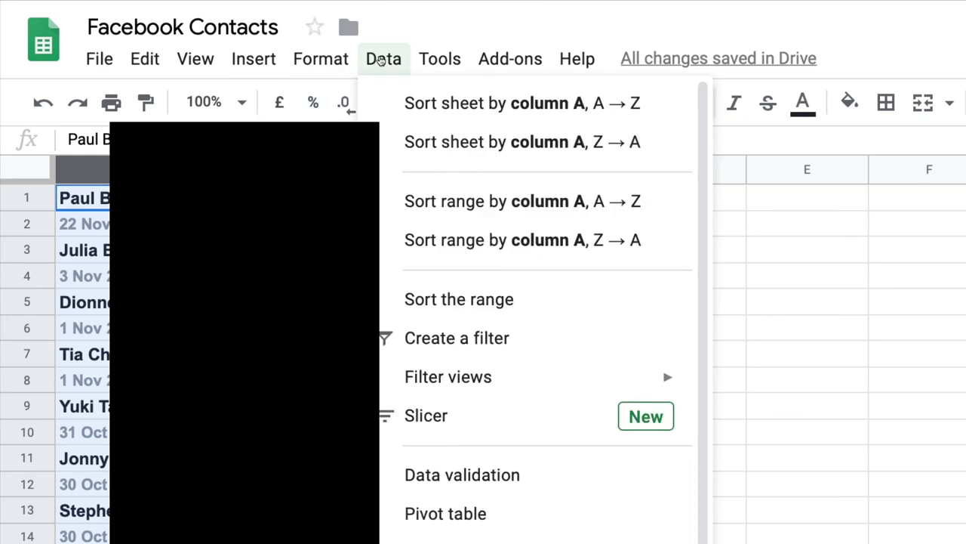
mouse_move(483, 285)
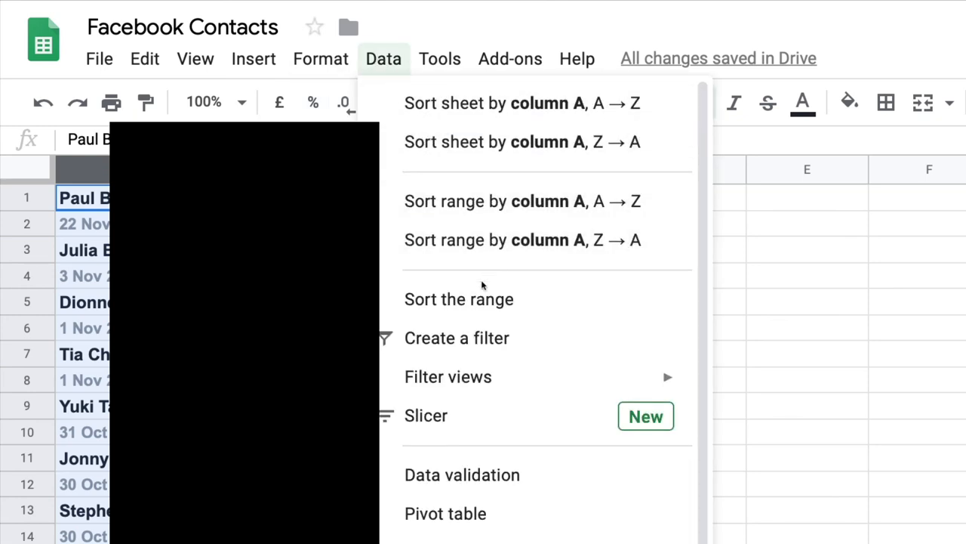
mouse_move(462, 272)
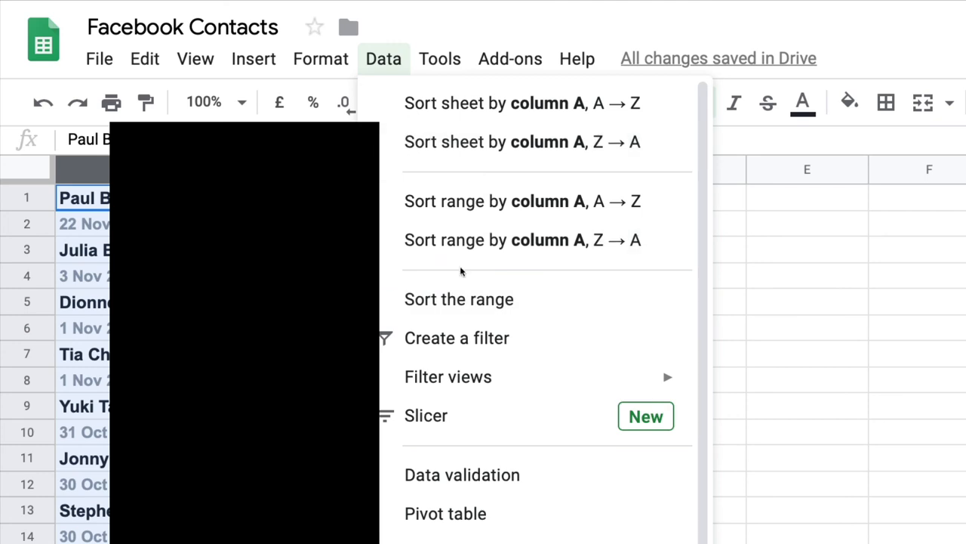
mouse_move(498, 103)
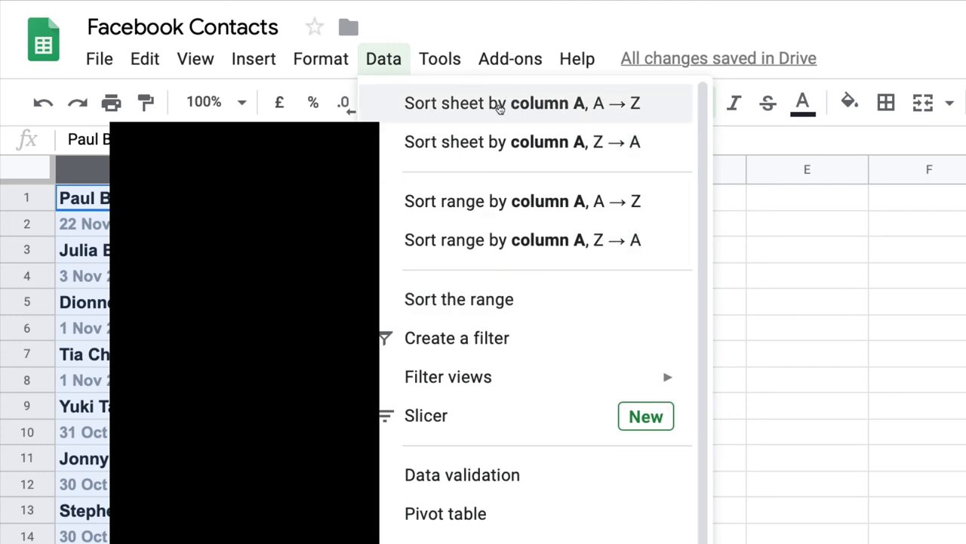
- Sort the sheet by column A, A → Z, grouping the connection dates above the names
left_click(521, 103)
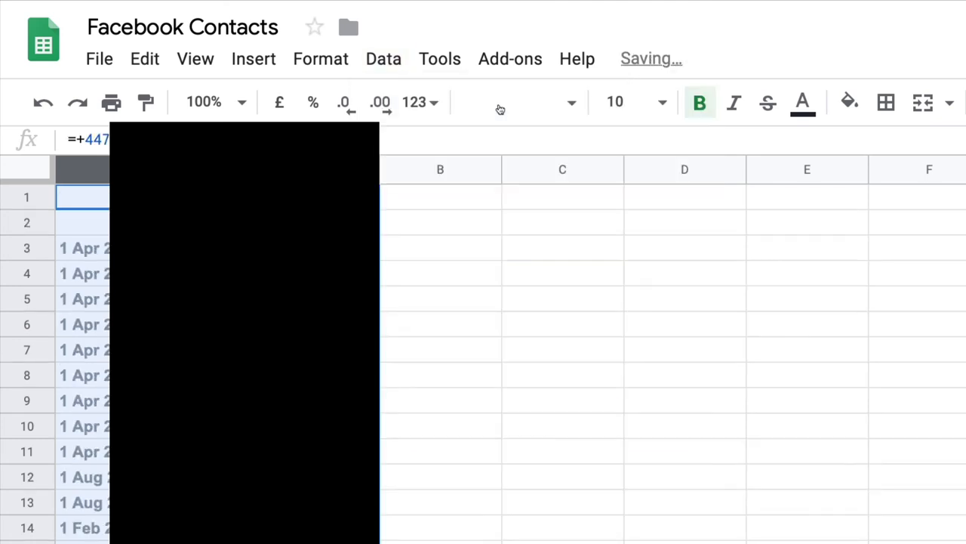
- Select rows 1 through 1148 of blank and date entries and delete them so names start at the top
left_click(27, 197)
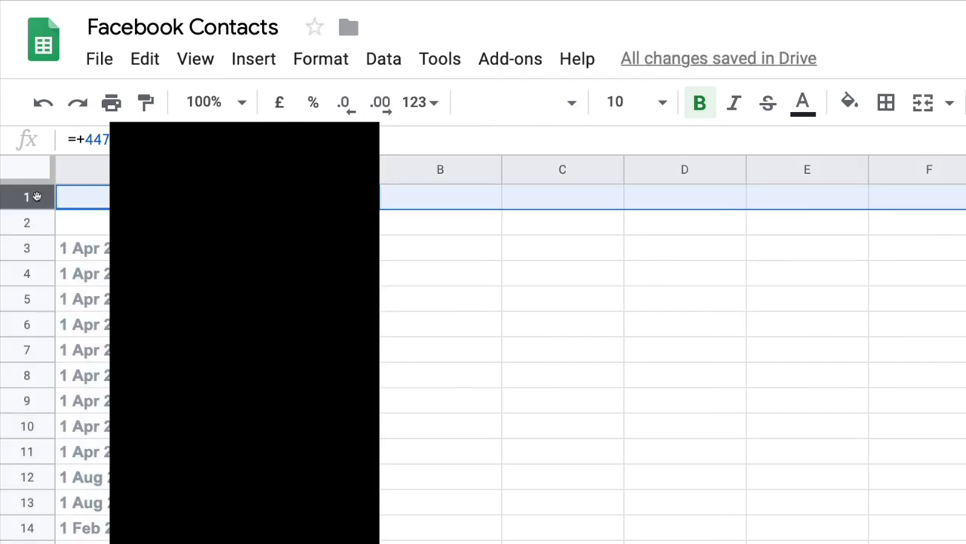
scroll("down", 3)
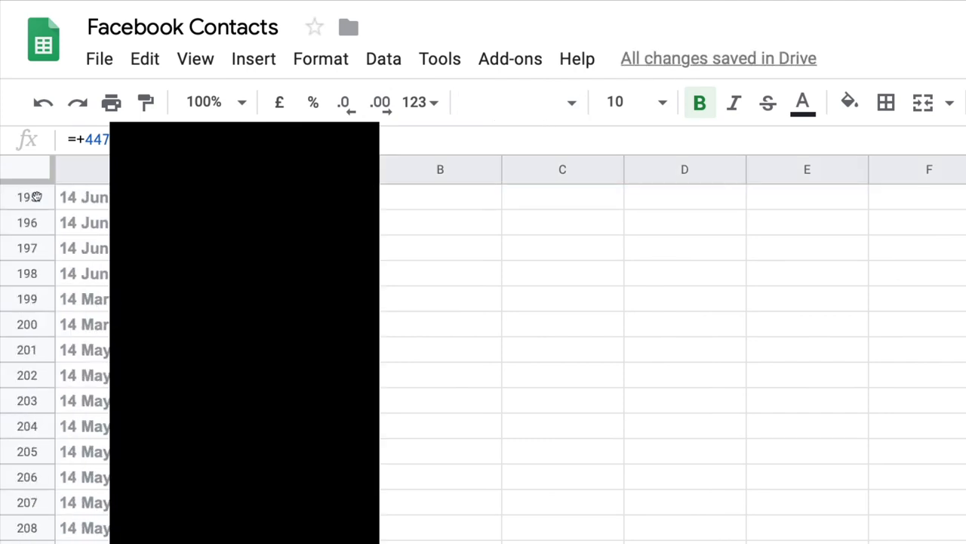
scroll("down", 3)
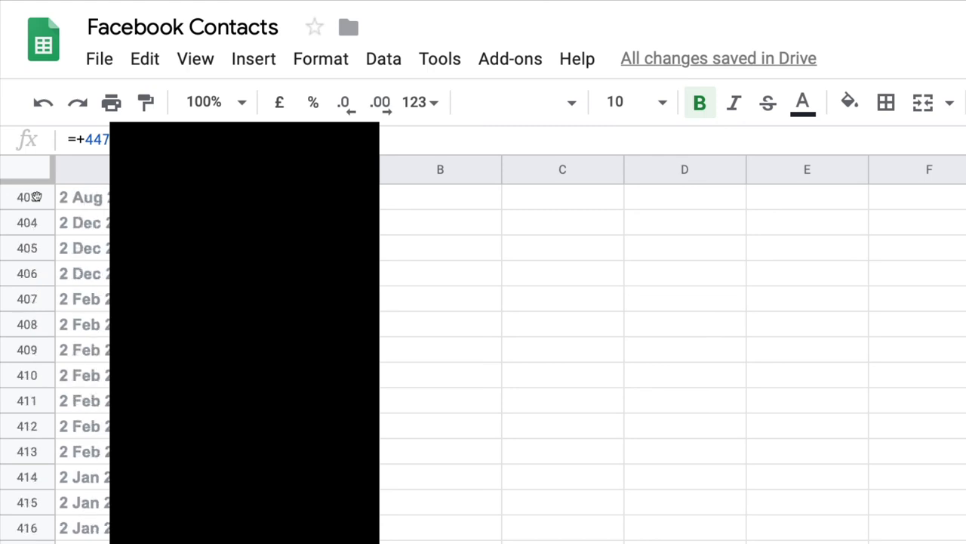
scroll("down", 3)
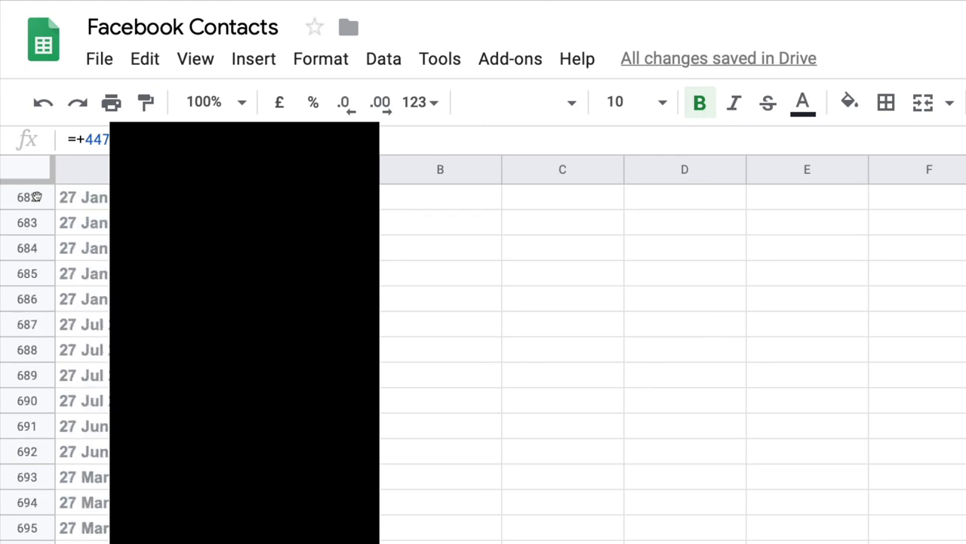
scroll("down", 3)
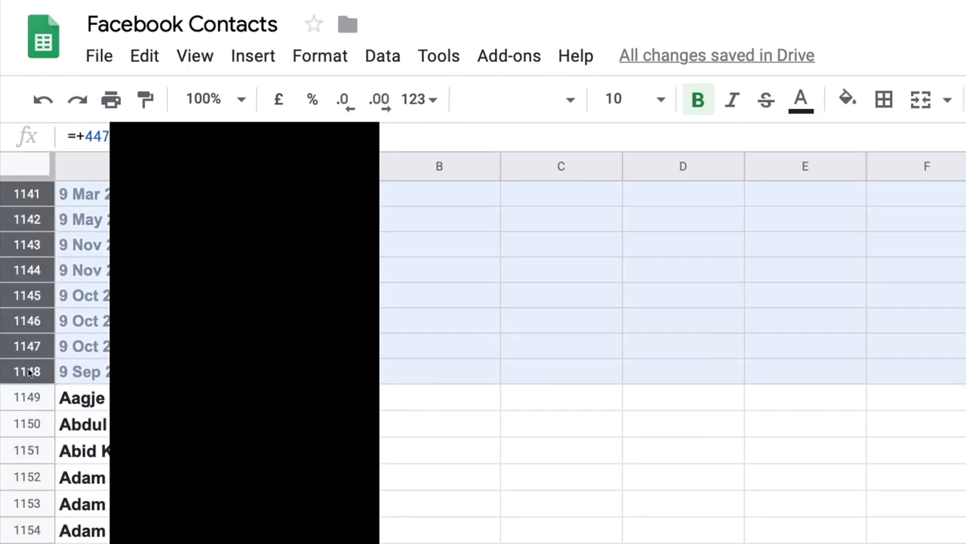
right_click(30, 346)
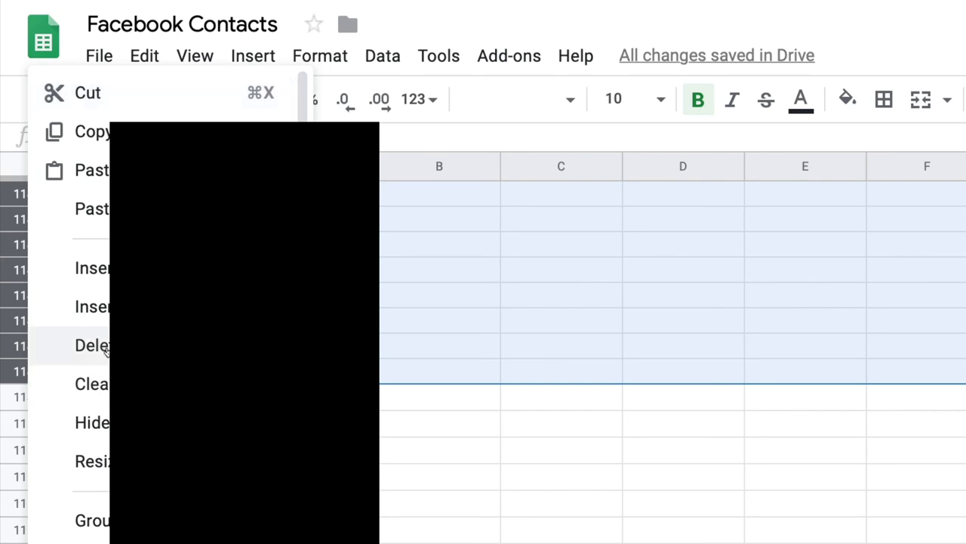
left_click(94, 344)
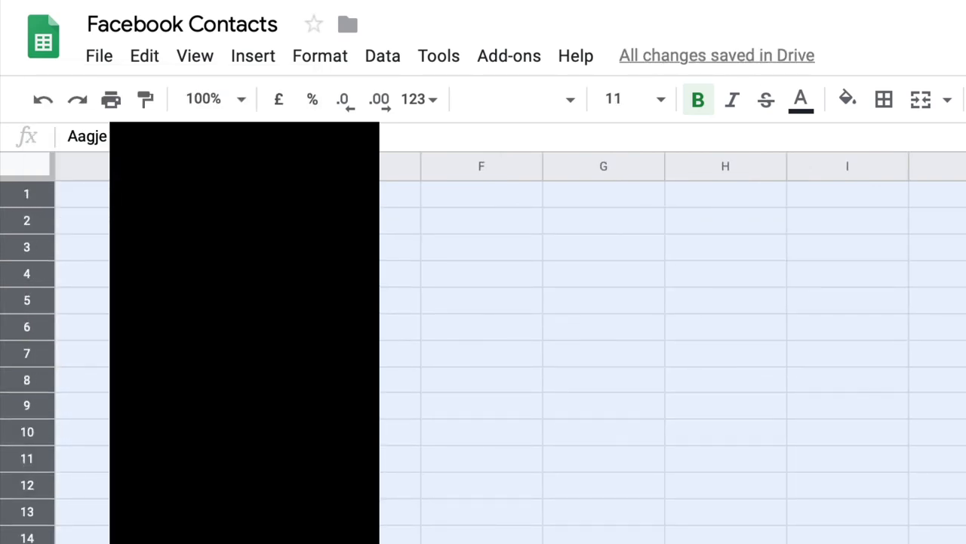
scroll("down", 3)
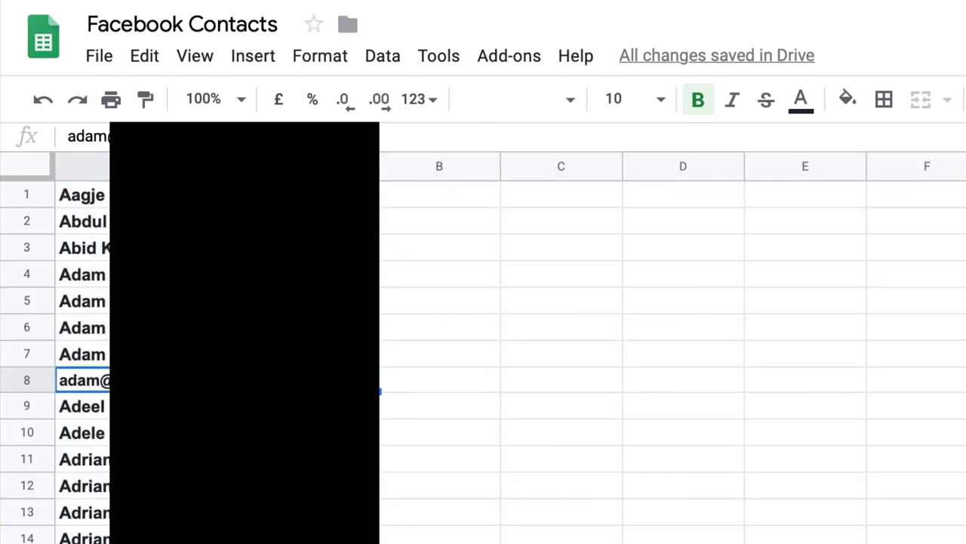
scroll("down", 3)
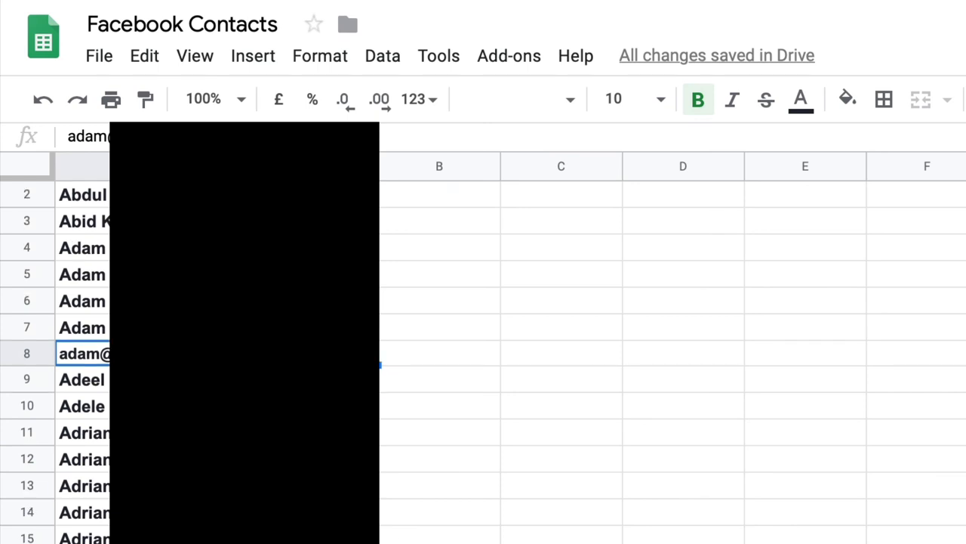
scroll("down", 3)
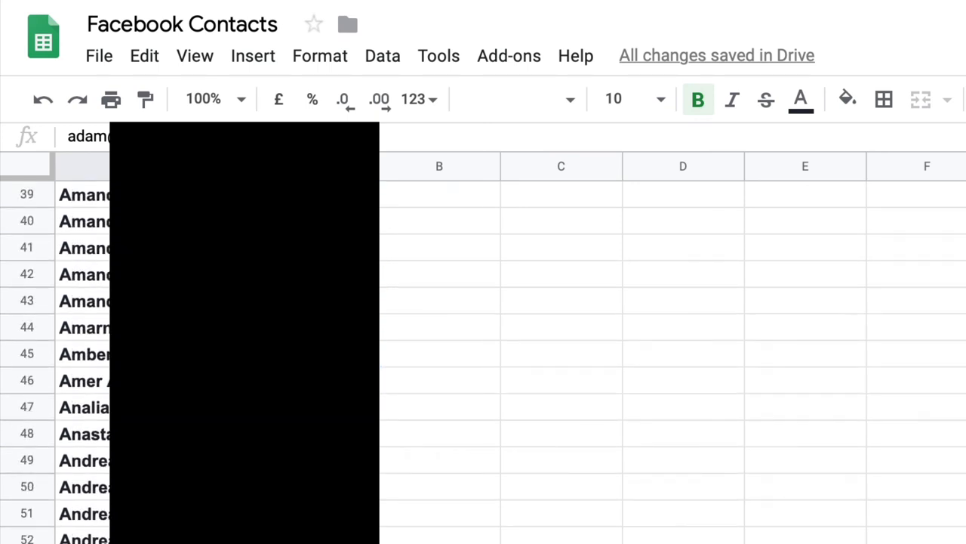
scroll("down", 3)
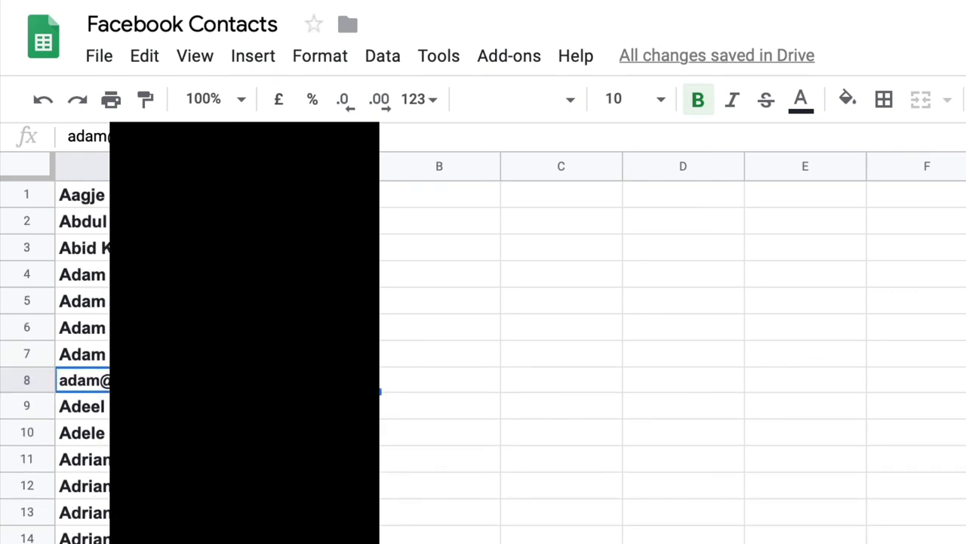
left_click(82, 301)
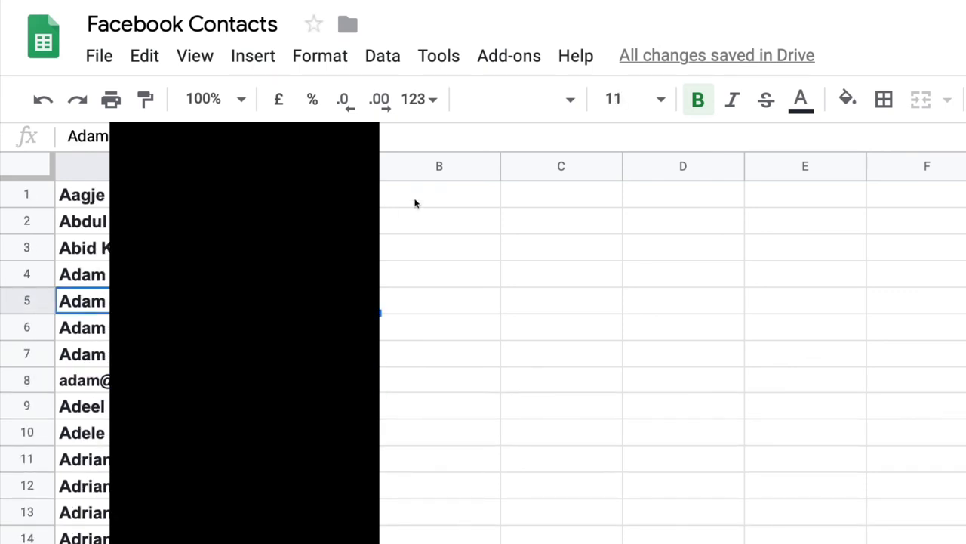
mouse_move(429, 202)
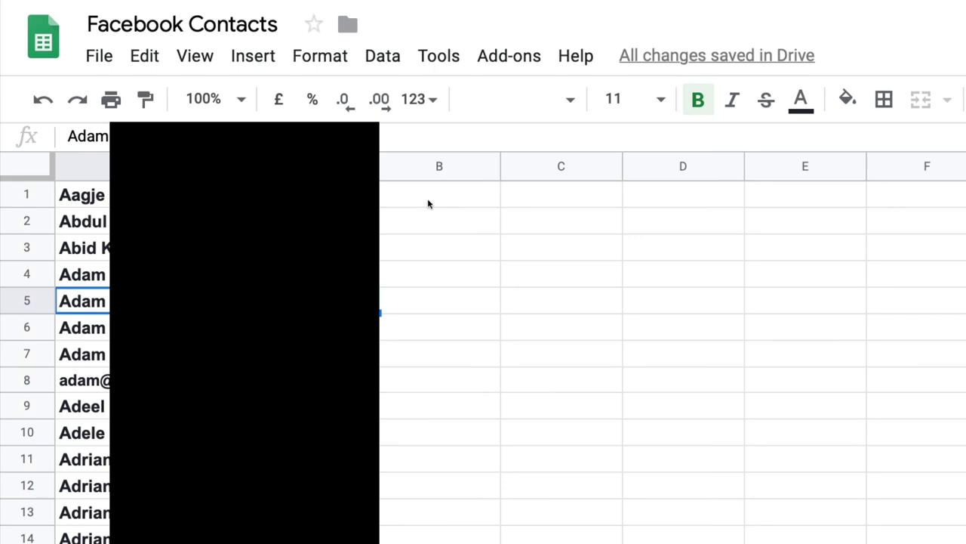